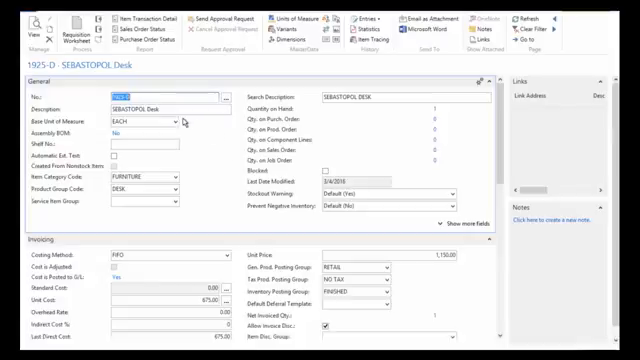
Review the item card's base unit of measure list and its FIFO costing method, scrolling through the card.
{"action": "left_click", "coordinate": [183, 118]}
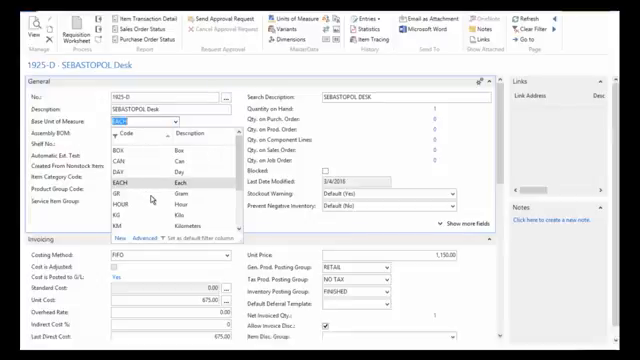
{"action": "mouse_move", "coordinate": [158, 195]}
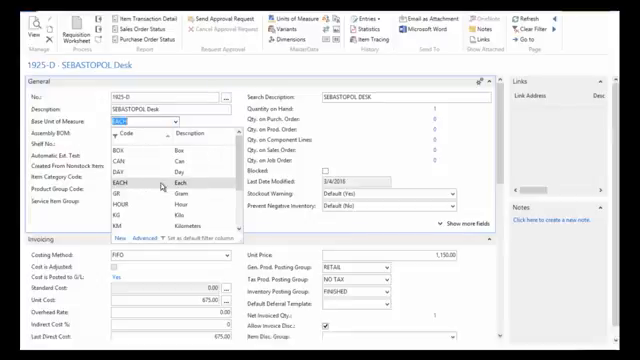
{"action": "mouse_move", "coordinate": [207, 163]}
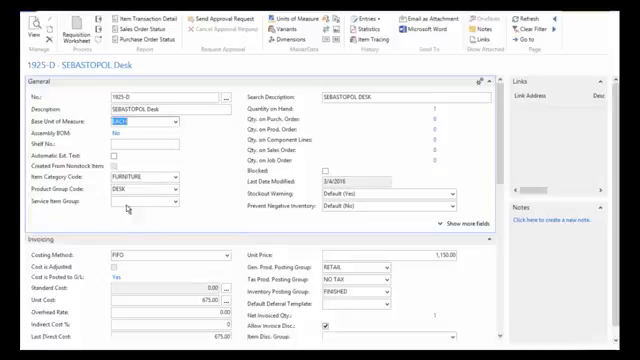
{"action": "mouse_move", "coordinate": [222, 165]}
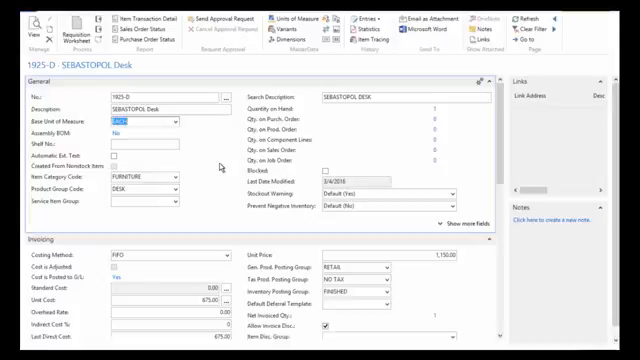
{"action": "mouse_move", "coordinate": [105, 218]}
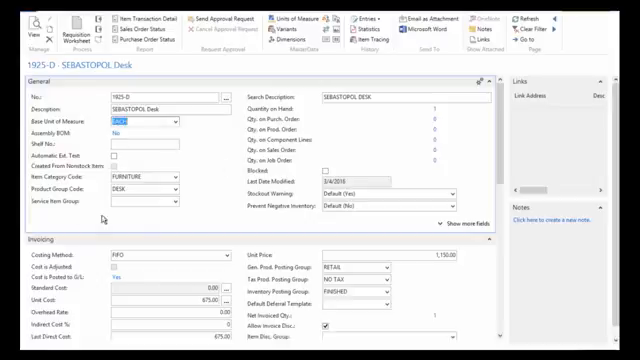
{"action": "mouse_move", "coordinate": [207, 176]}
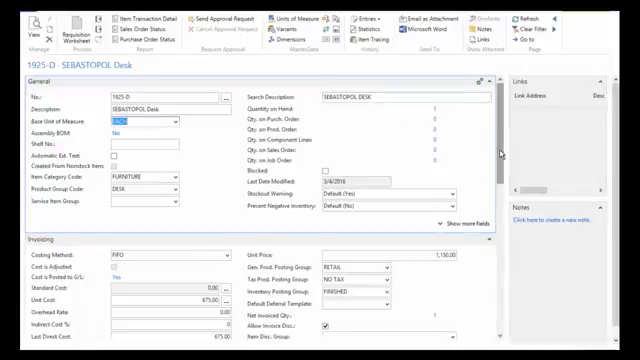
{"action": "scroll", "scroll_direction": "down", "scroll_amount": 3}
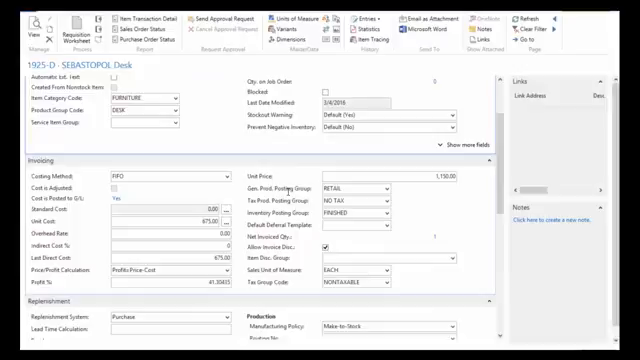
{"action": "left_click", "coordinate": [229, 177]}
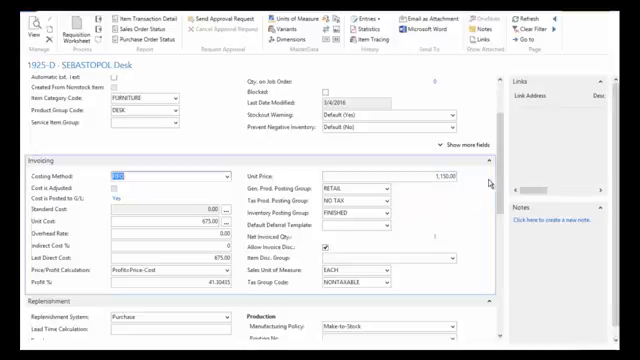
{"action": "scroll", "scroll_direction": "up", "scroll_amount": 3}
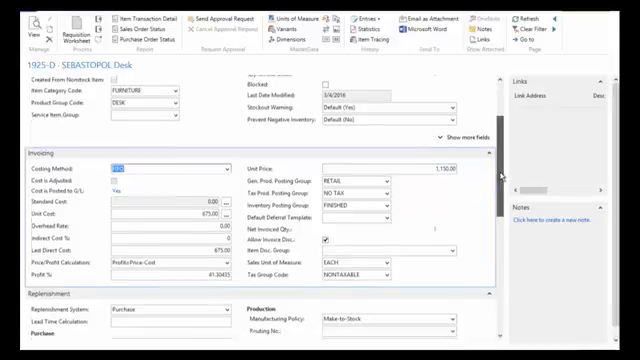
{"action": "scroll", "scroll_direction": "down", "scroll_amount": 3}
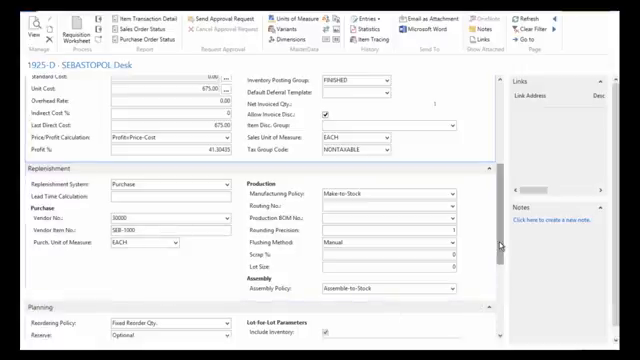
{"action": "scroll", "scroll_direction": "down", "scroll_amount": 3}
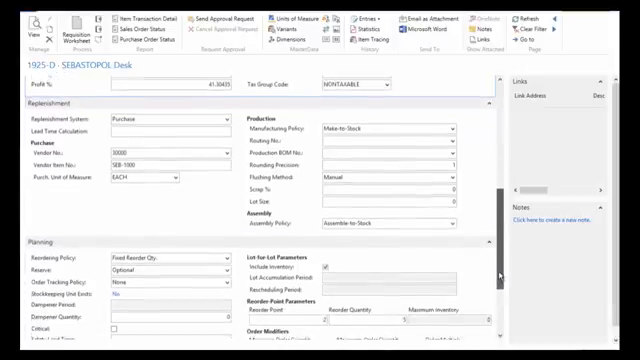
{"action": "scroll", "scroll_direction": "down", "scroll_amount": 3}
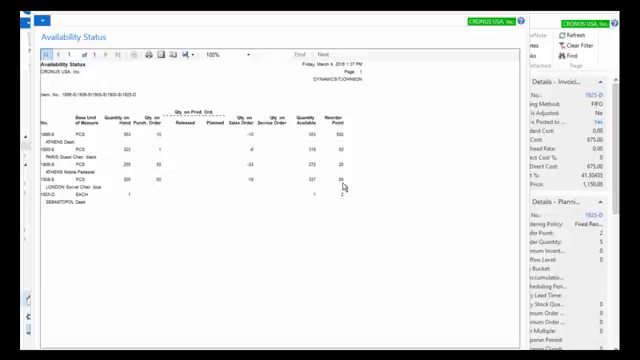
{"action": "mouse_move", "coordinate": [343, 210]}
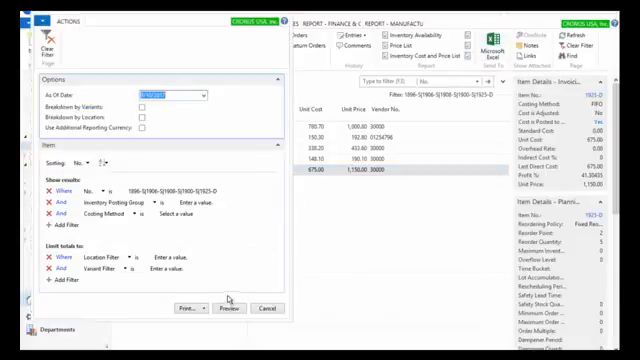
Preview the Inventory Valuation report showing FIFO values for the five items totaling 458,220.50.
{"action": "left_click", "coordinate": [262, 308]}
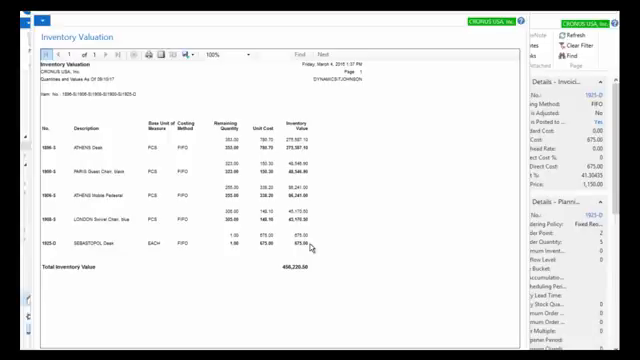
{"action": "mouse_move", "coordinate": [305, 160]}
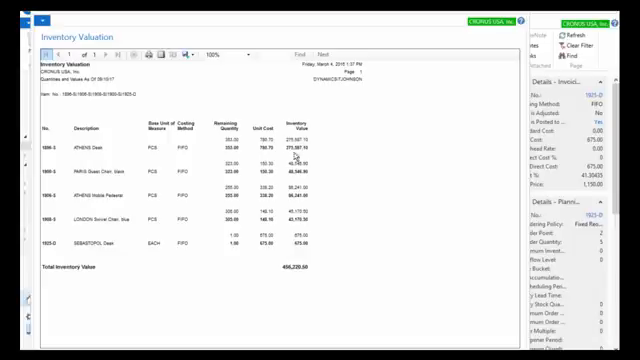